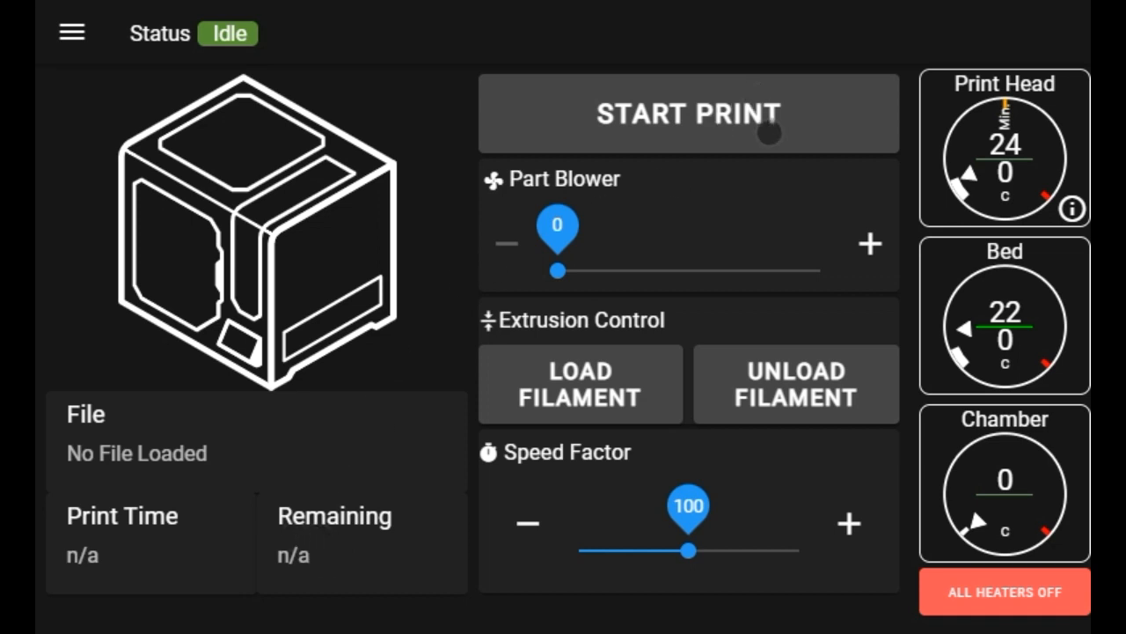
mouse_move(643, 110)
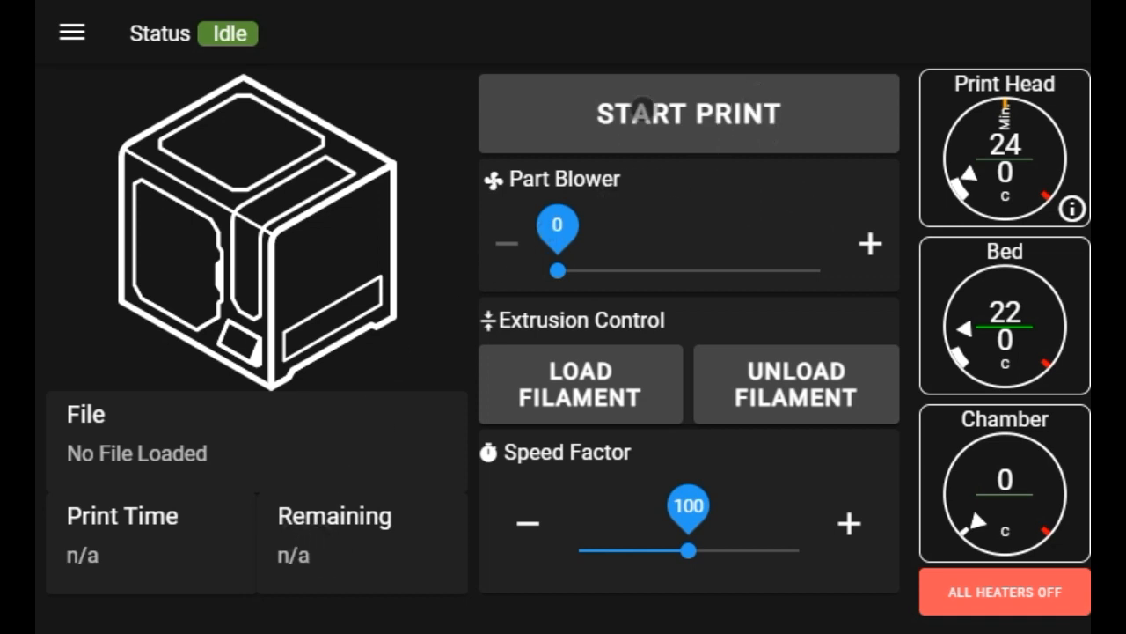
- Browse the stored print files, then set the print head target to 200 °C
left_click(688, 113)
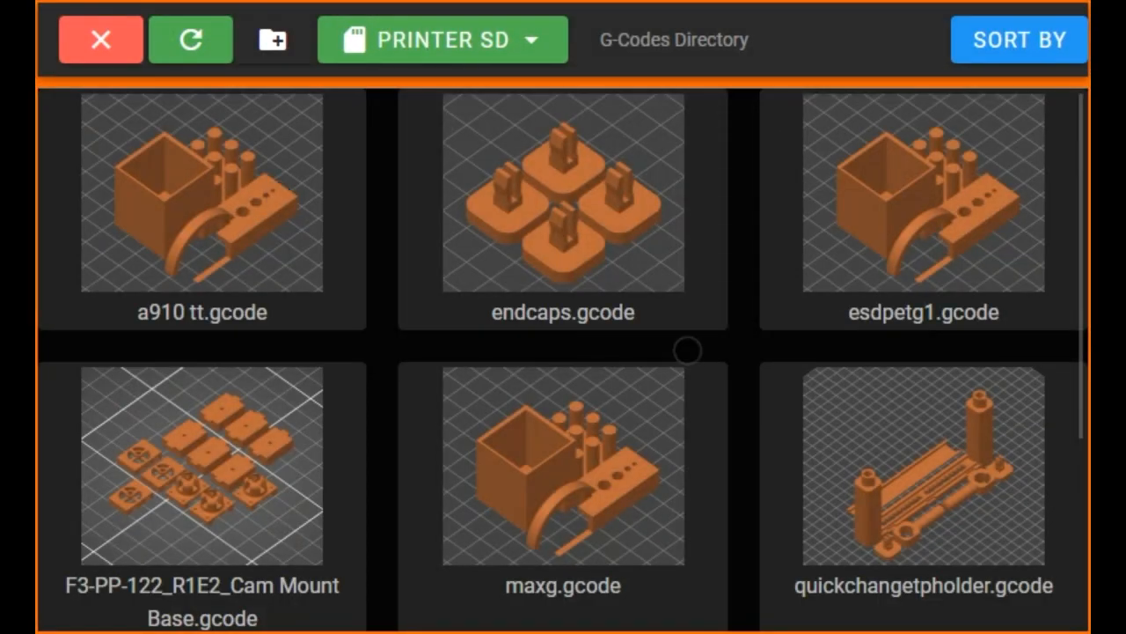
left_click(100, 39)
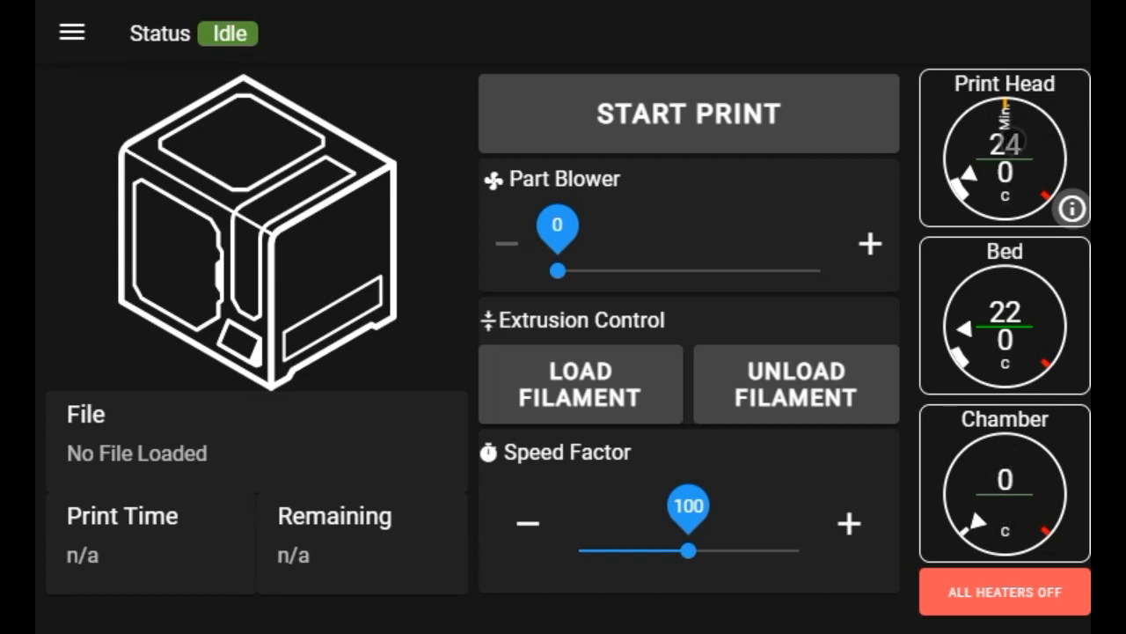
left_click(1004, 159)
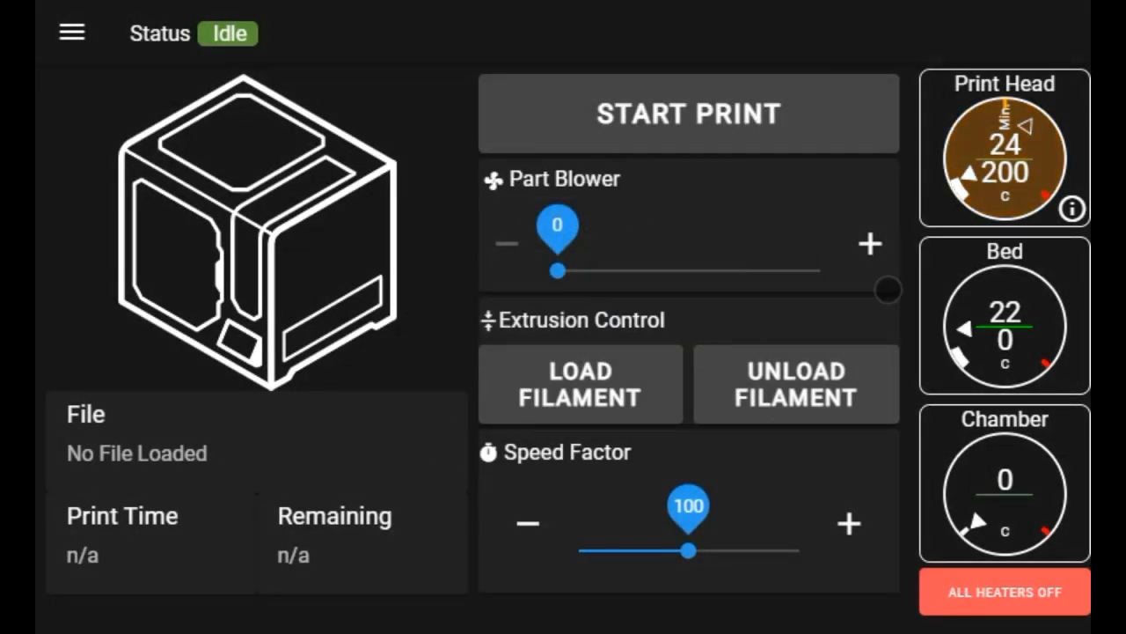
left_click(1003, 147)
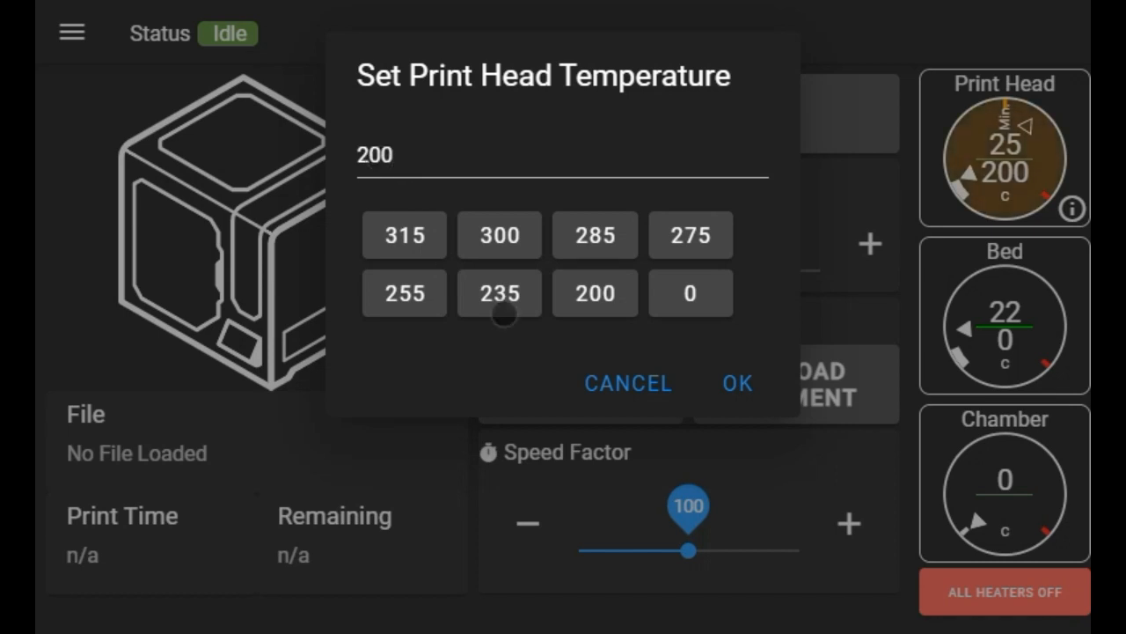
left_click(375, 155)
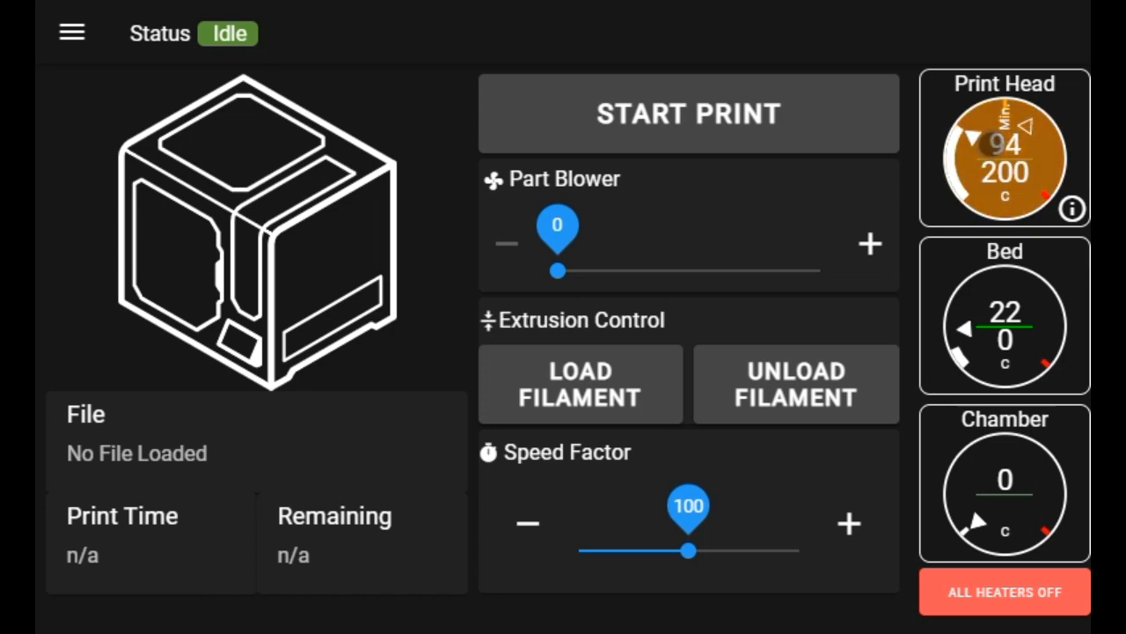
- Turn the print head heater off to 0 and bring up the bed temperature setting
left_click(1003, 154)
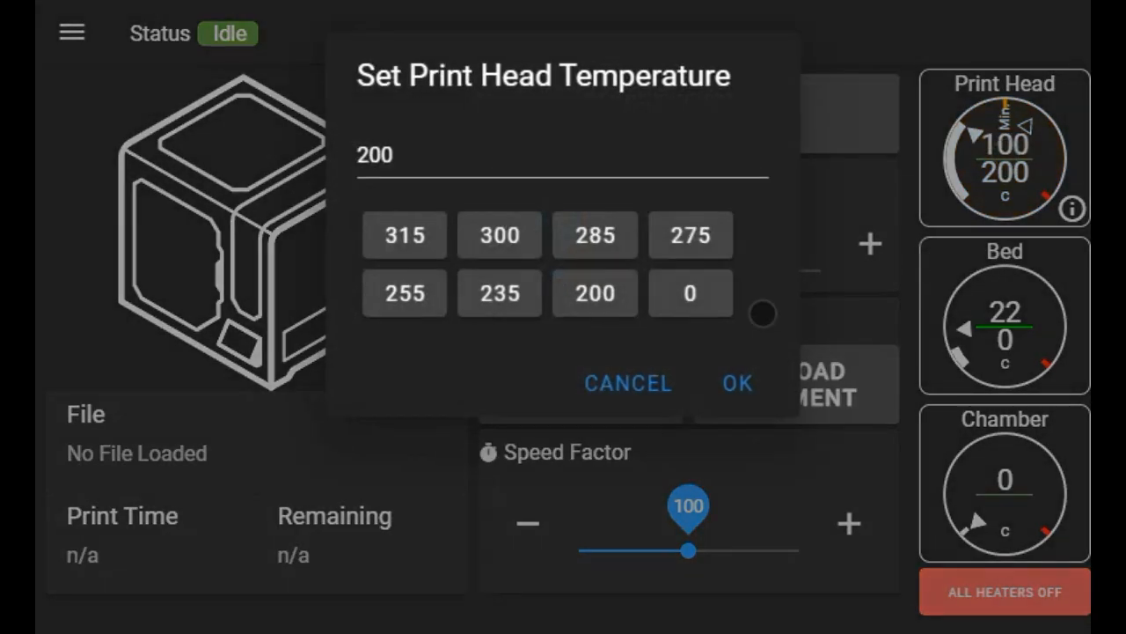
left_click(736, 383)
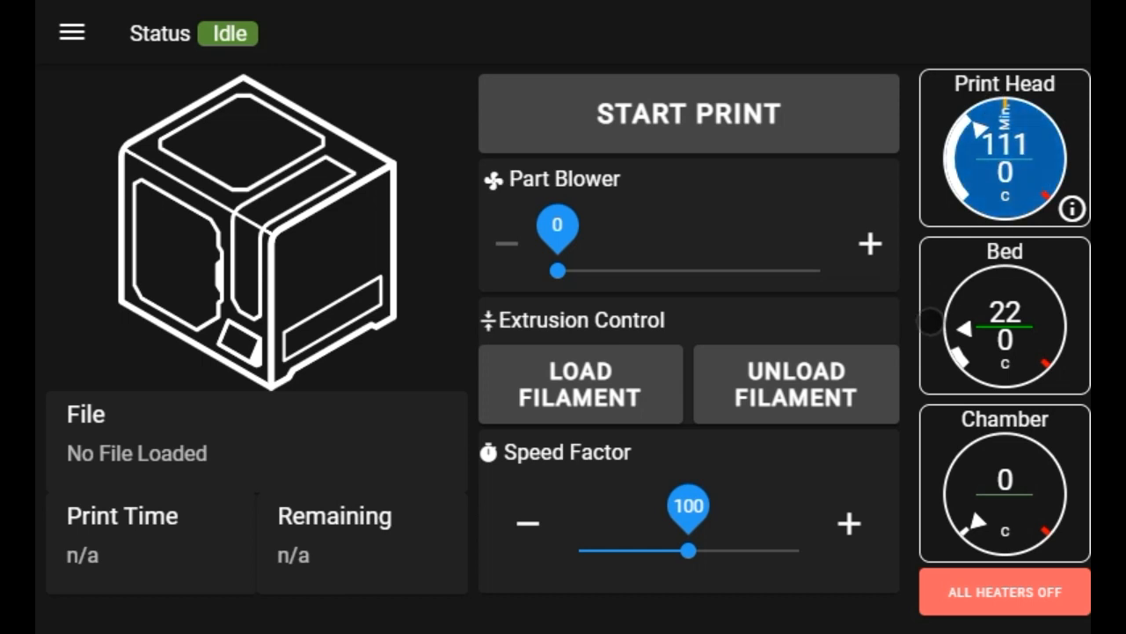
left_click(1004, 317)
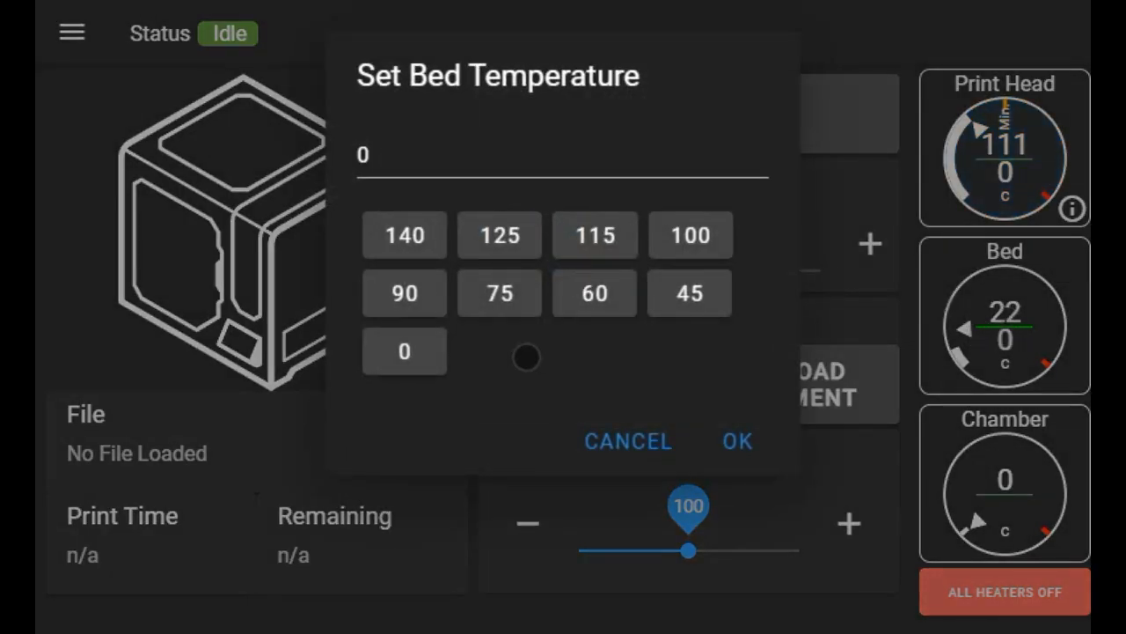
- Cancel the Set Bed Temperature dialog, leaving the bed target unchanged
left_click(627, 441)
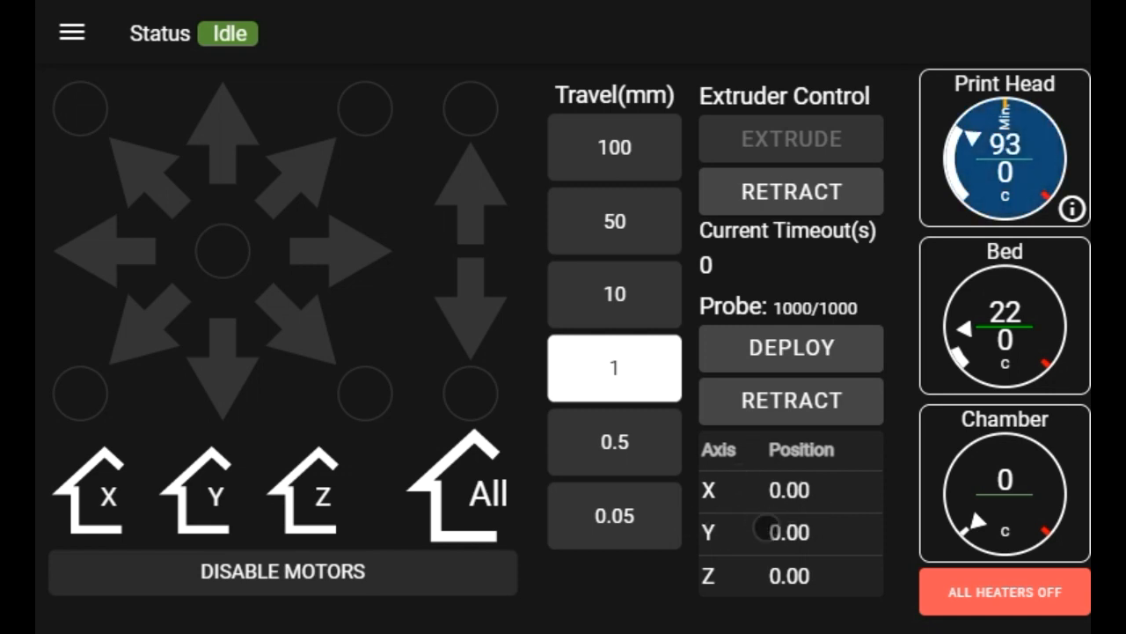
- Close the network editor, add-WiFi and forget-WiFi dialogs unchanged, then open the page list
left_click(71, 32)
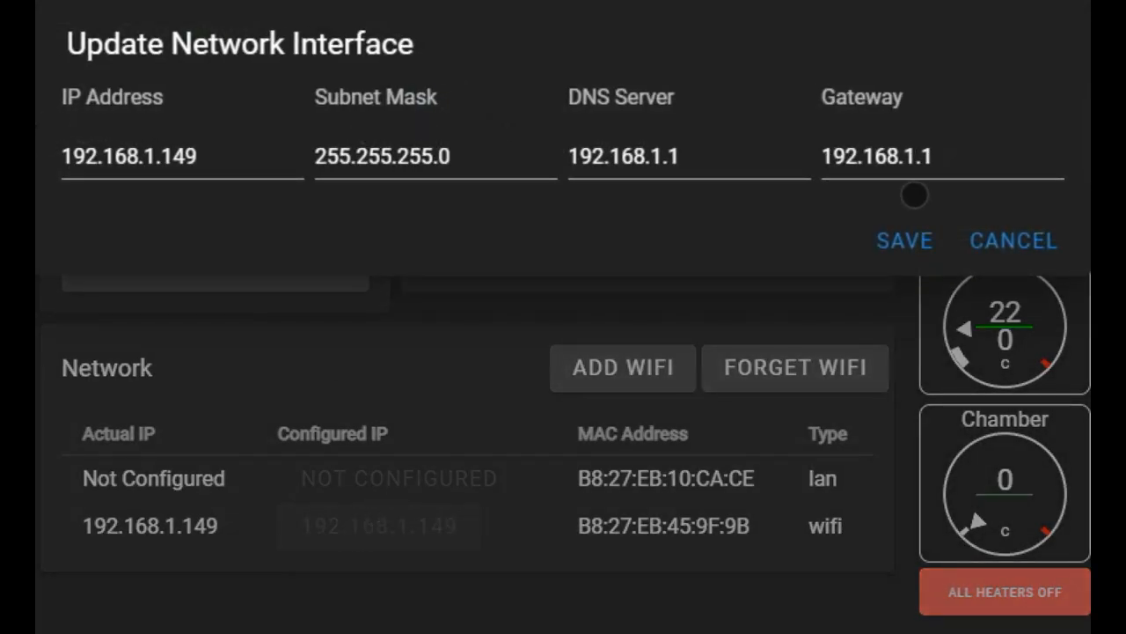
mouse_move(957, 164)
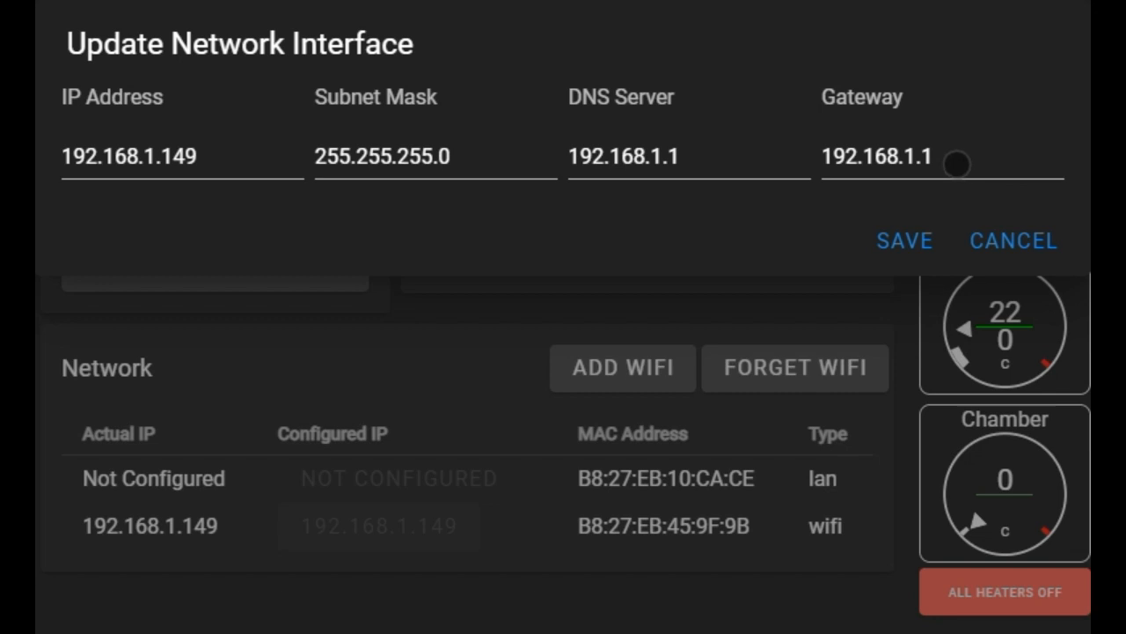
mouse_move(1027, 222)
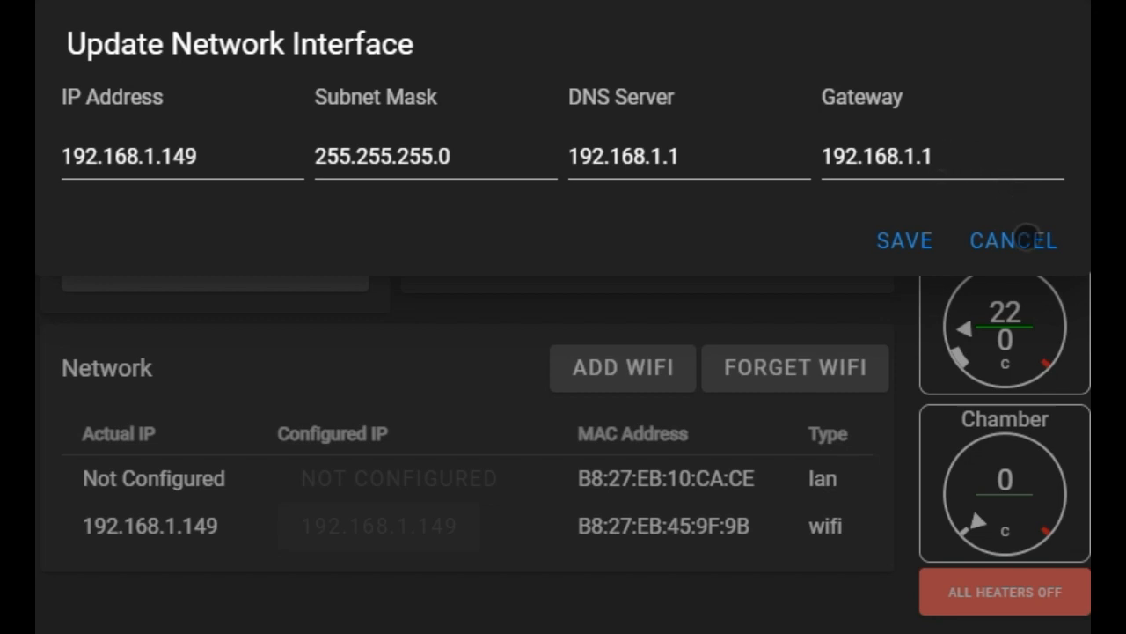
left_click(1013, 240)
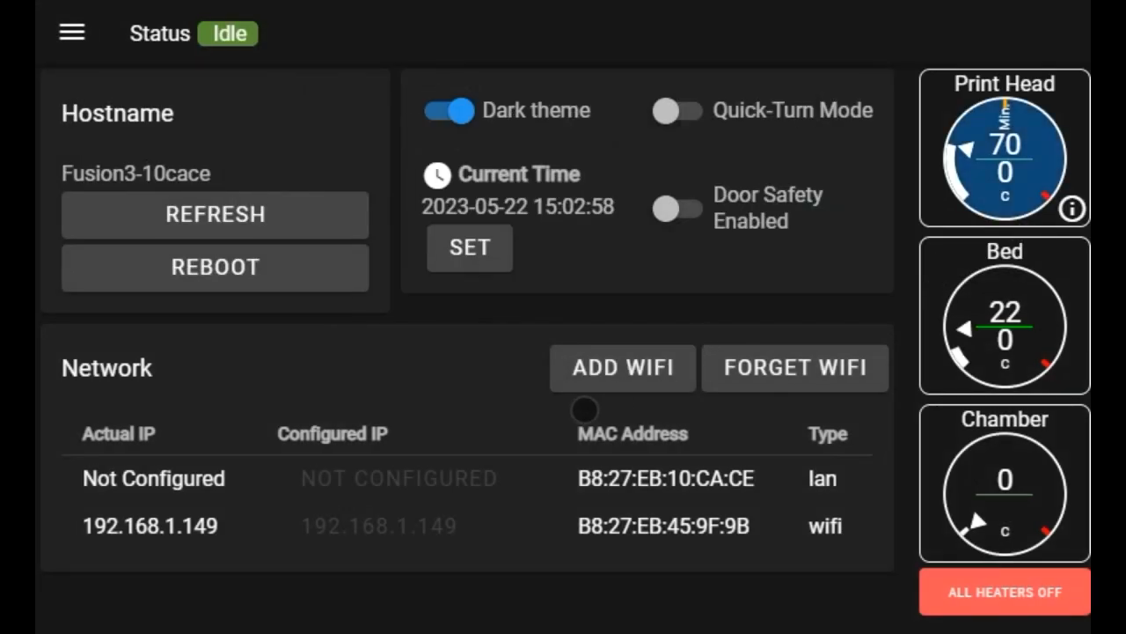
left_click(622, 367)
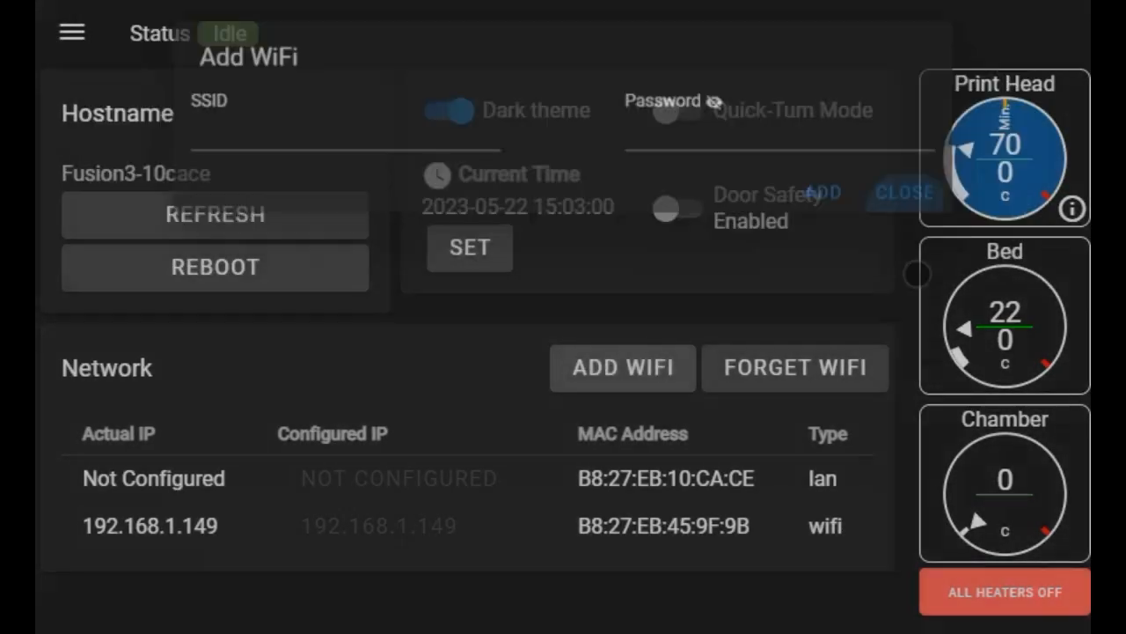
left_click(793, 367)
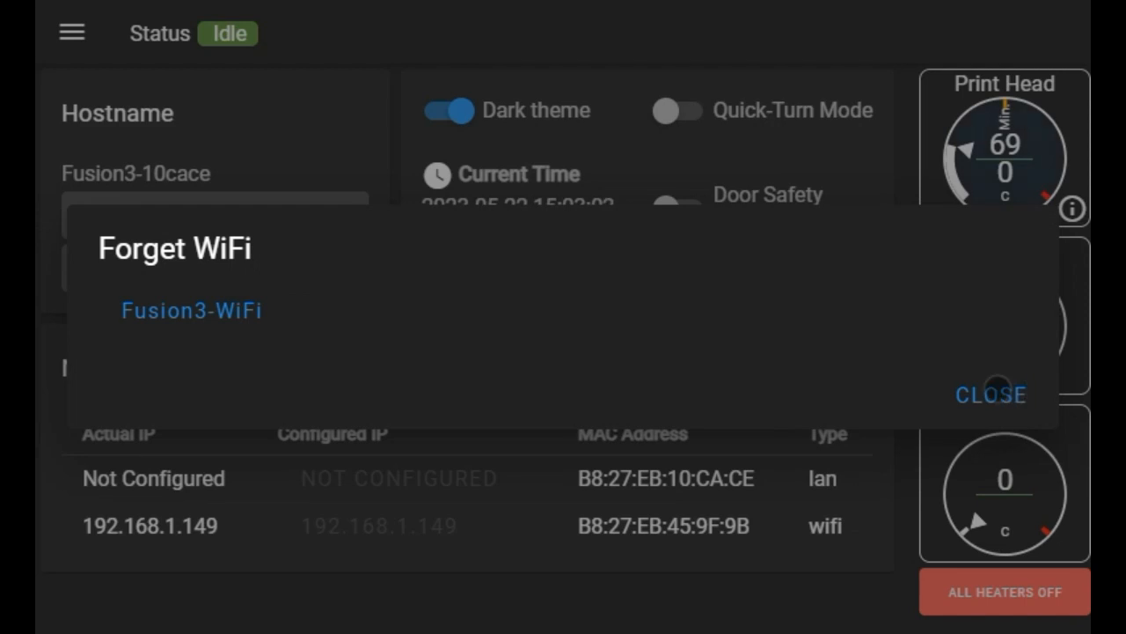
left_click(991, 395)
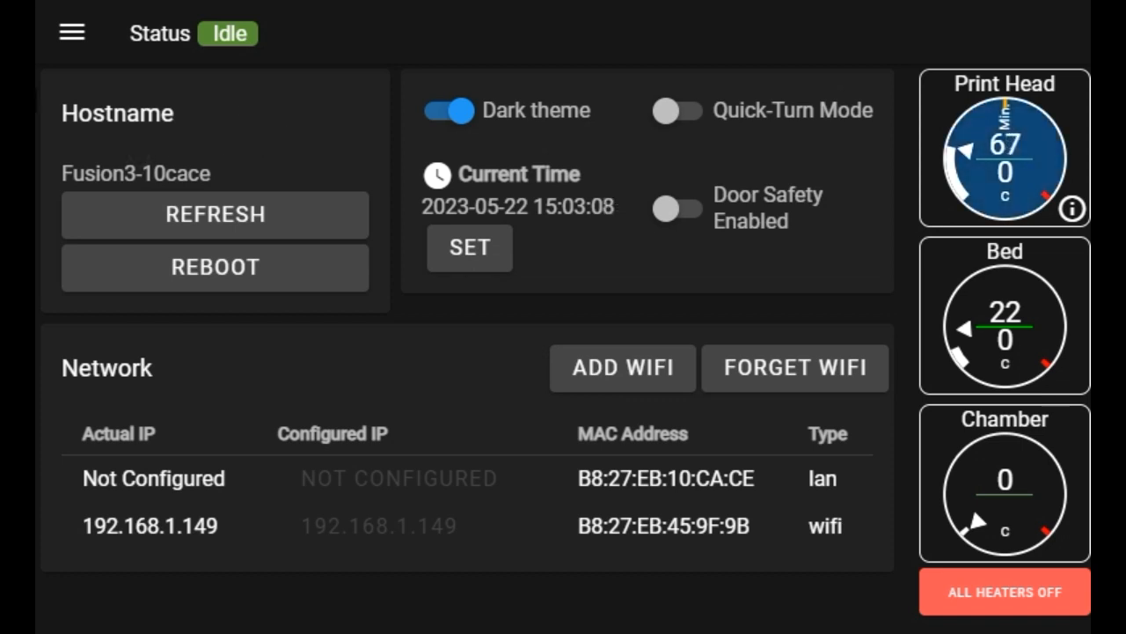
left_click(71, 33)
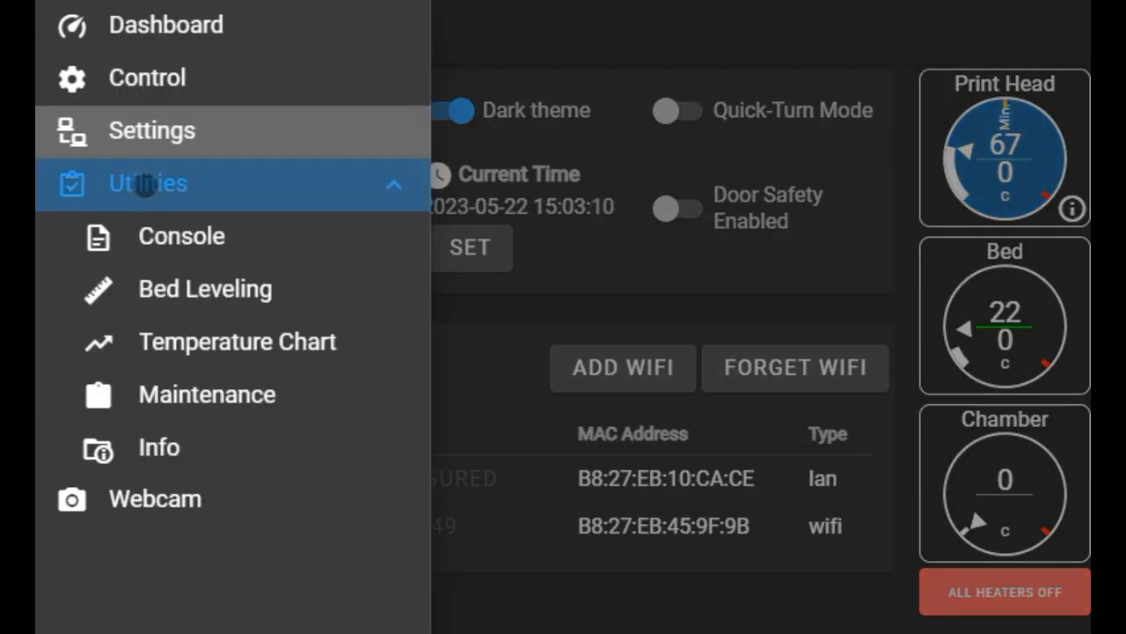
- View the console log and its Clear and Save to USB options
left_click(181, 236)
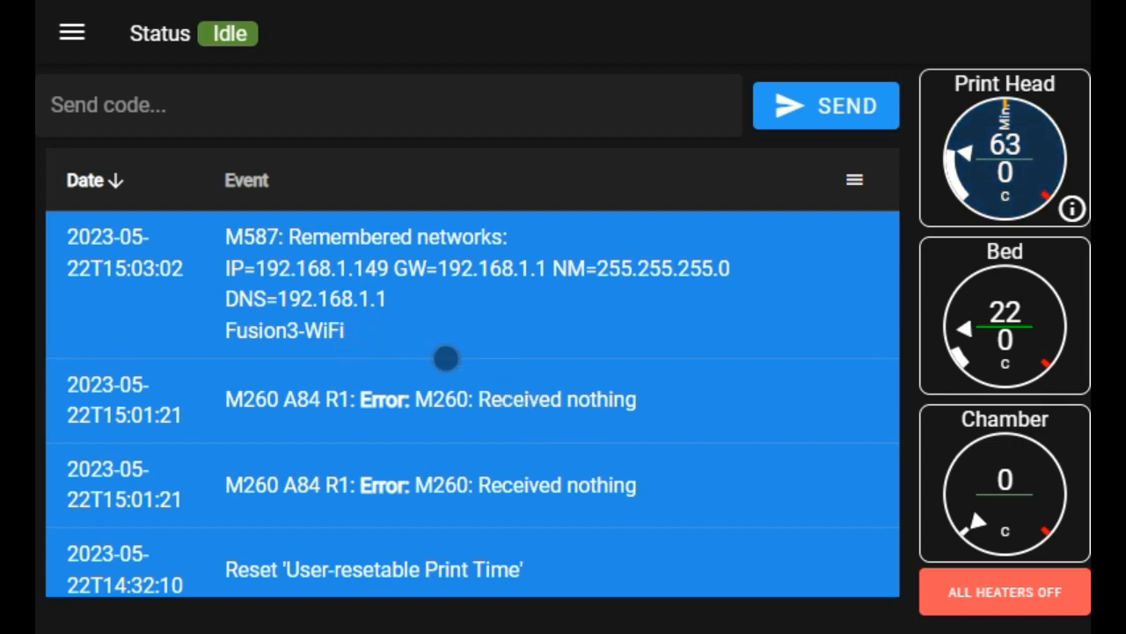
mouse_move(500, 419)
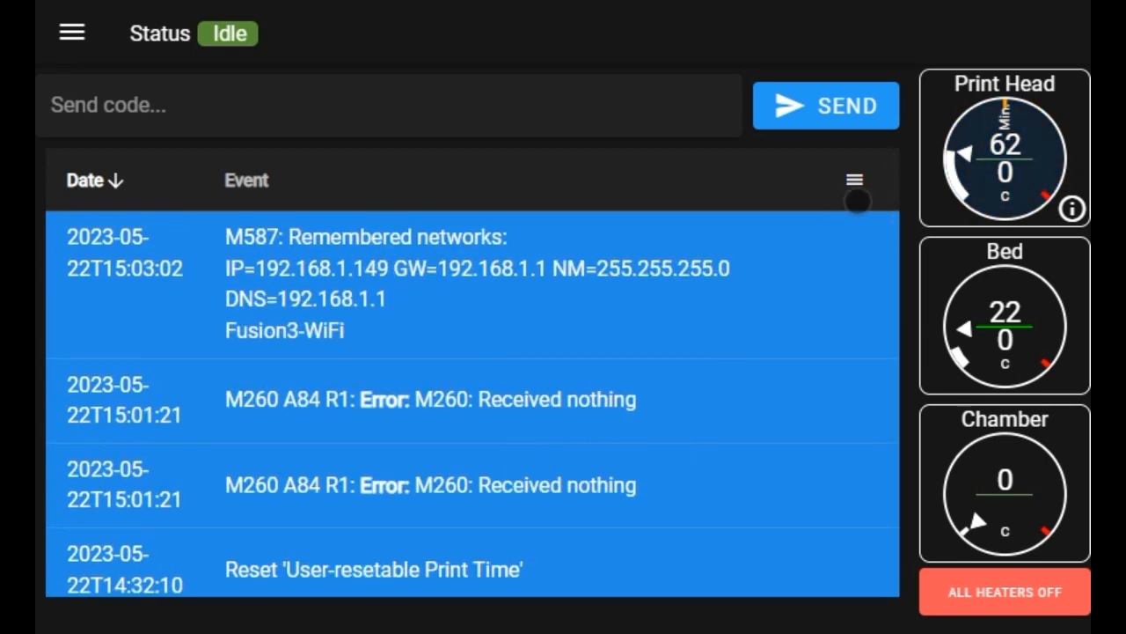
left_click(853, 180)
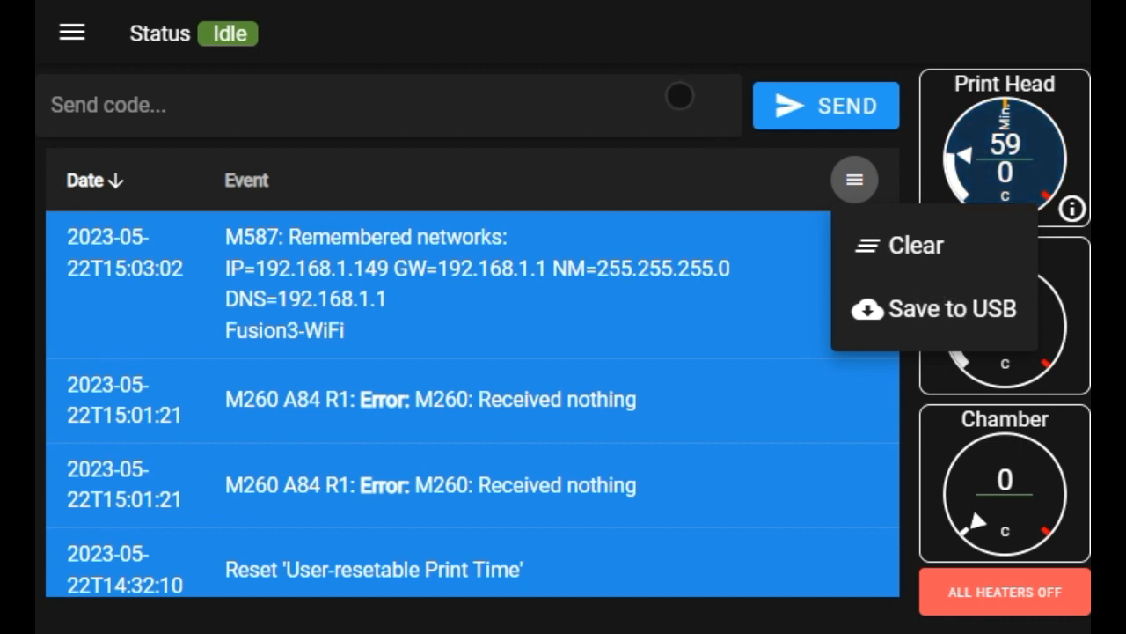
left_click(71, 33)
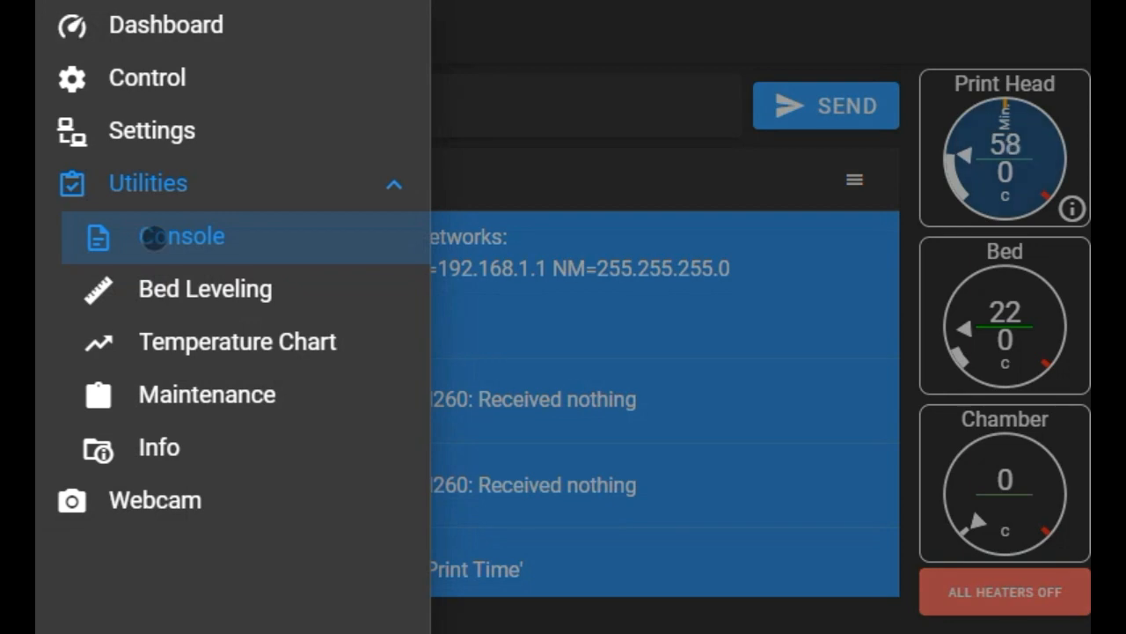
- View the bed leveling height map with auto, manual and nozzle offset options
left_click(204, 288)
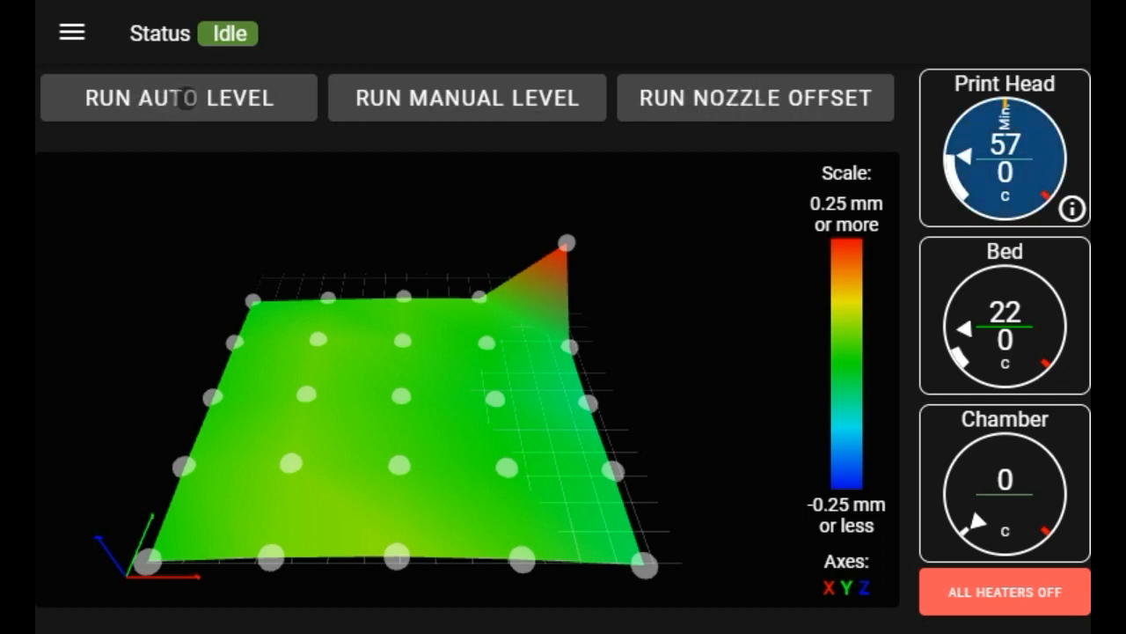
left_click(71, 33)
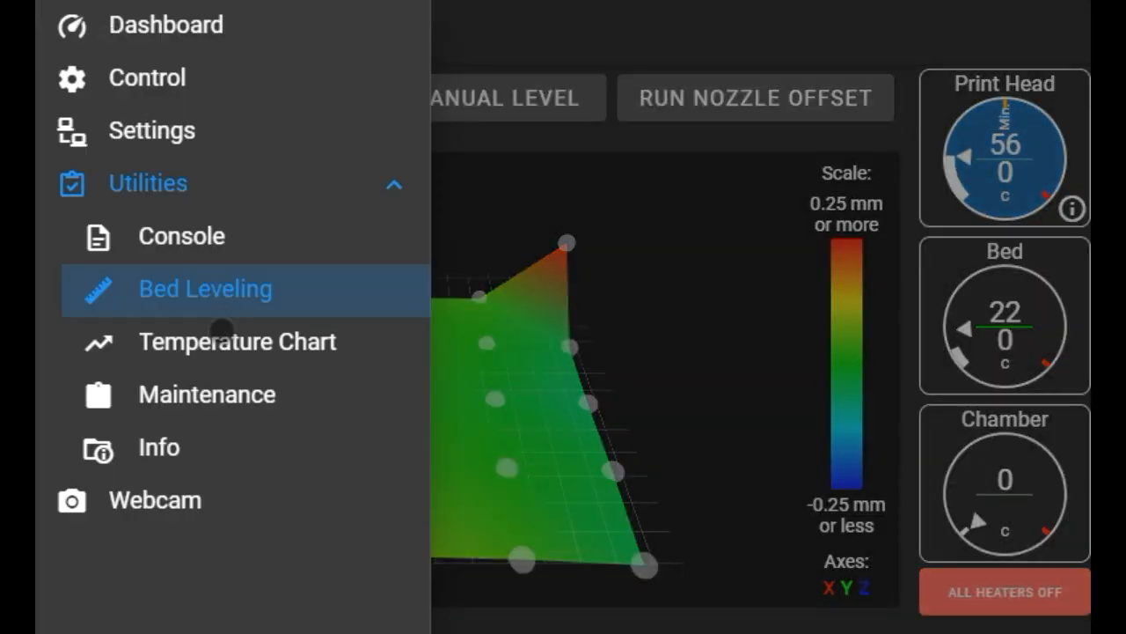
- View the bed and print head temperature chart, then reopen the page list
left_click(237, 341)
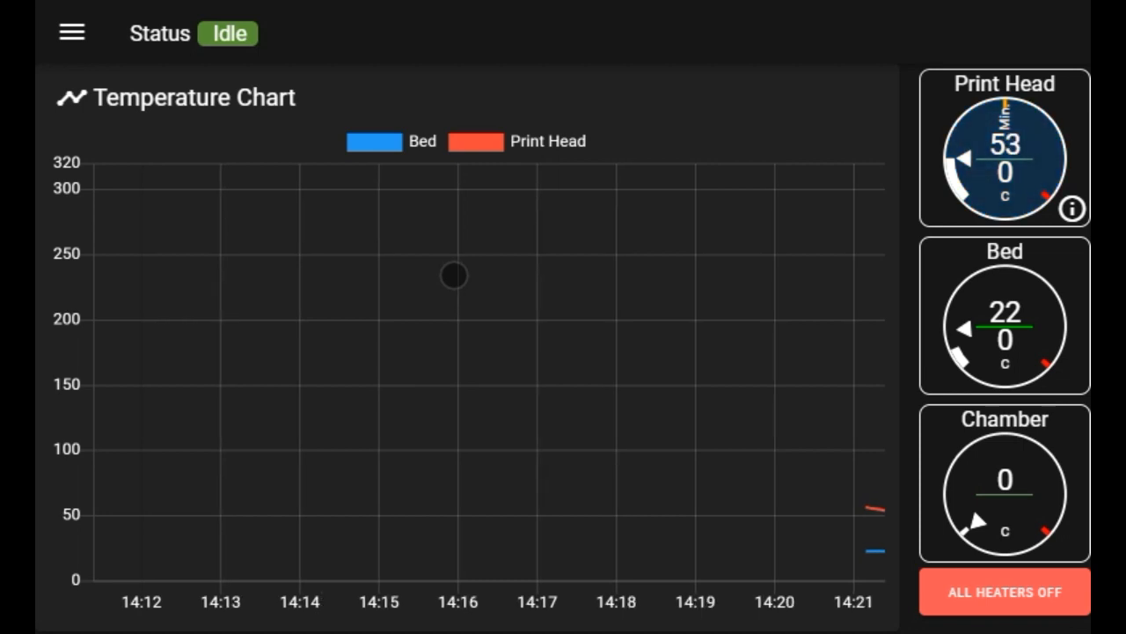
left_click(70, 33)
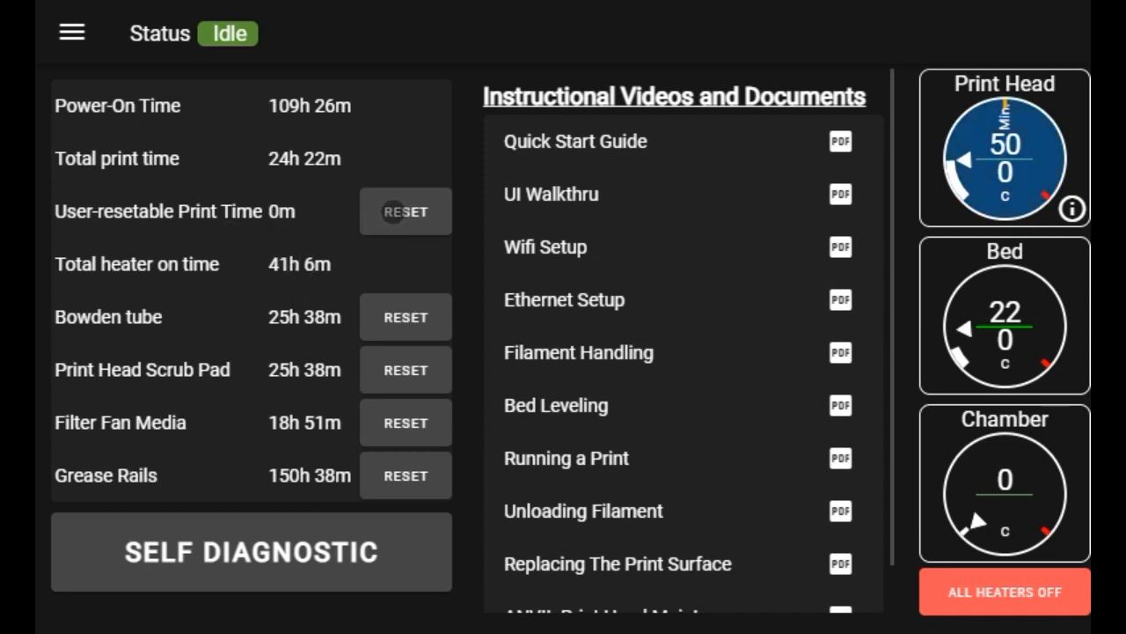
- Look over the maintenance usage timers and instructional PDF guides
left_click(404, 211)
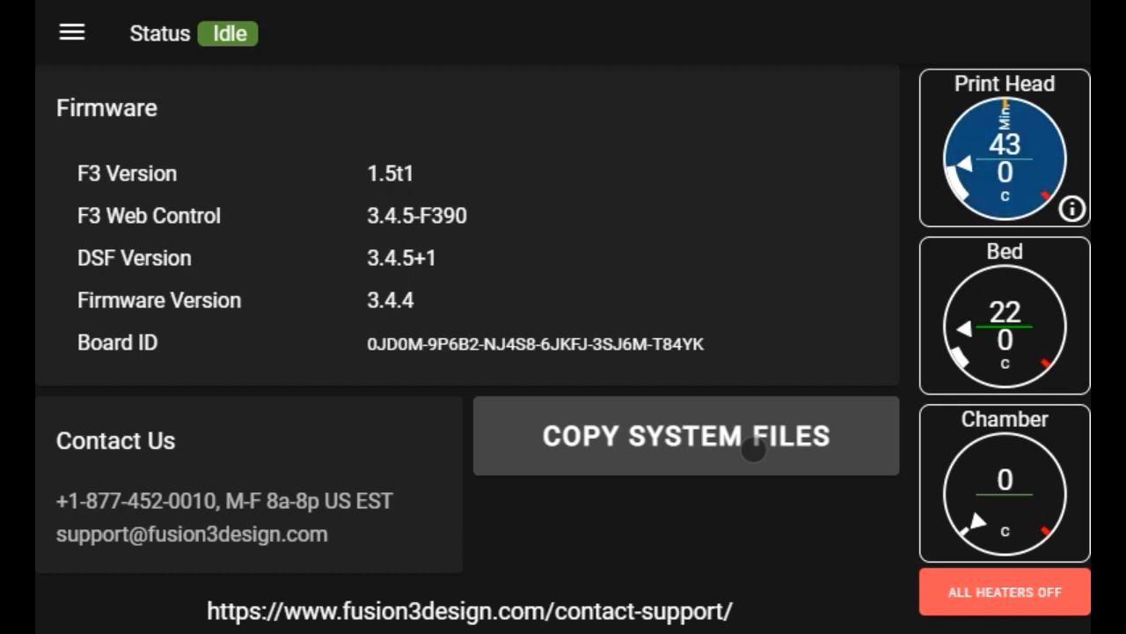
- Review firmware versions and support contacts, then switch to the Webcam page
left_click(71, 33)
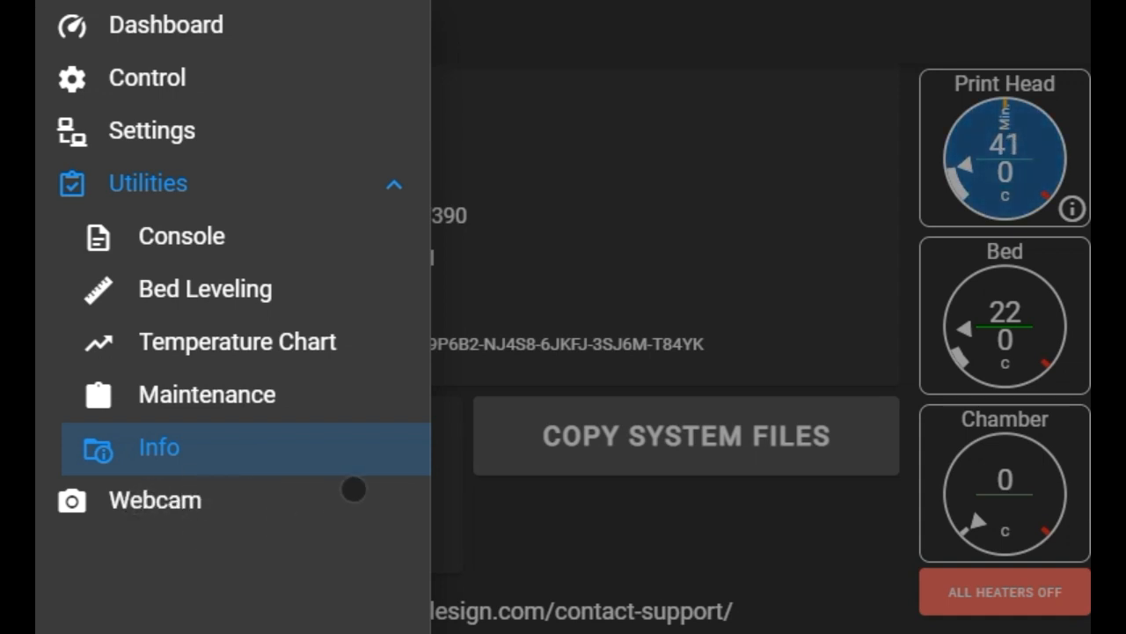
left_click(155, 500)
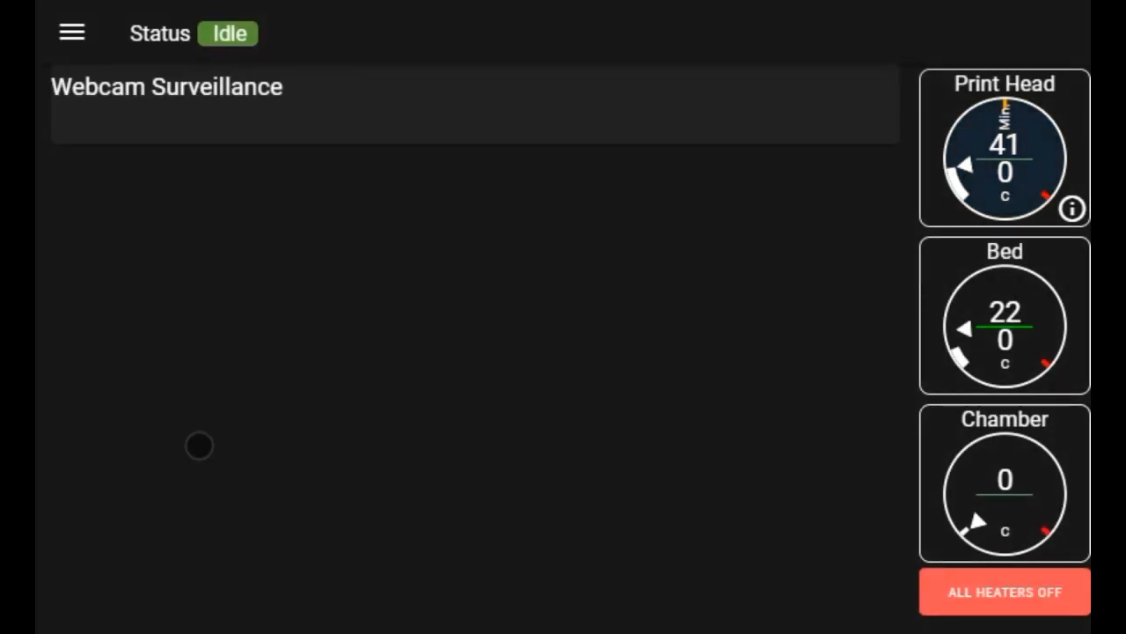